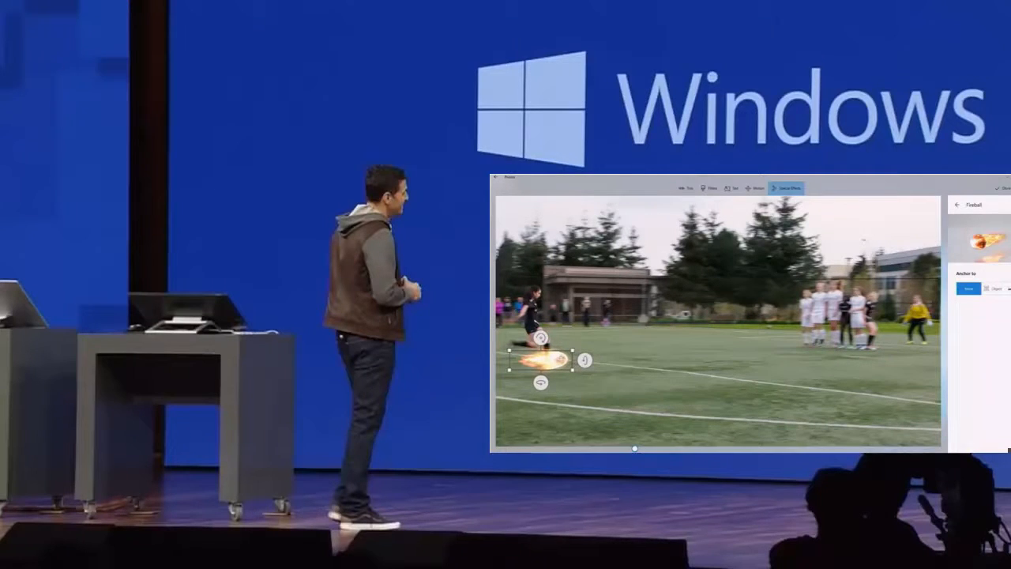
Step: Attach the fireball 3D effect to the soccer player so it tracks him through the clip
left_click(995, 287)
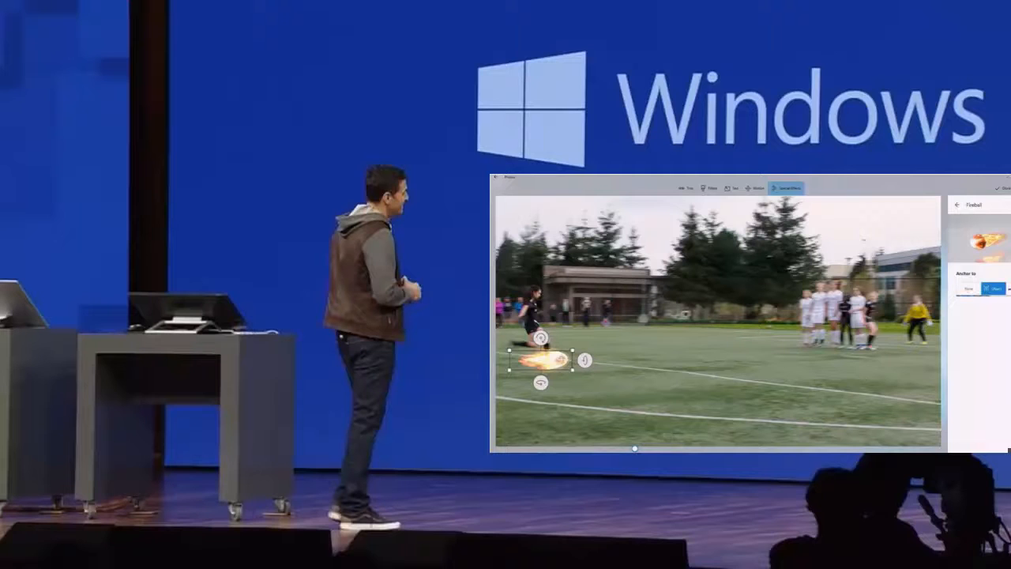